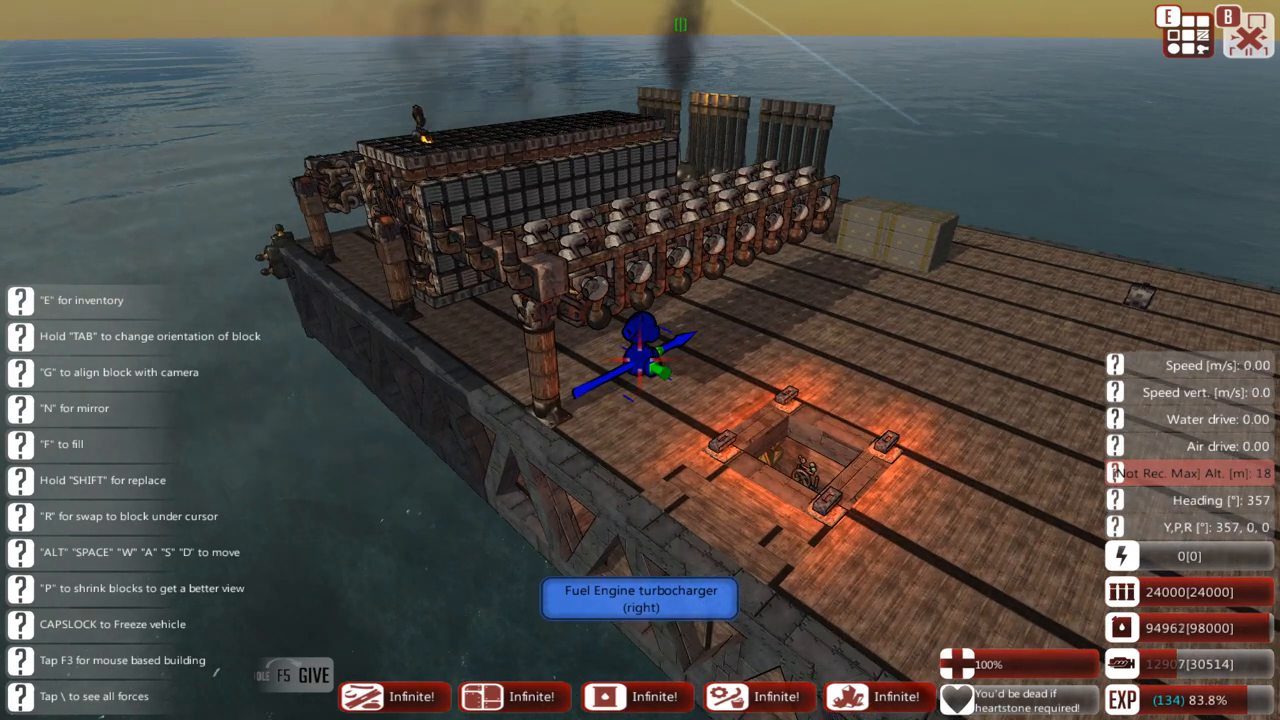
# Step: Bring up the block inventory at the exhaust parts beside the demonstration fuel engine
pyautogui.press('e')
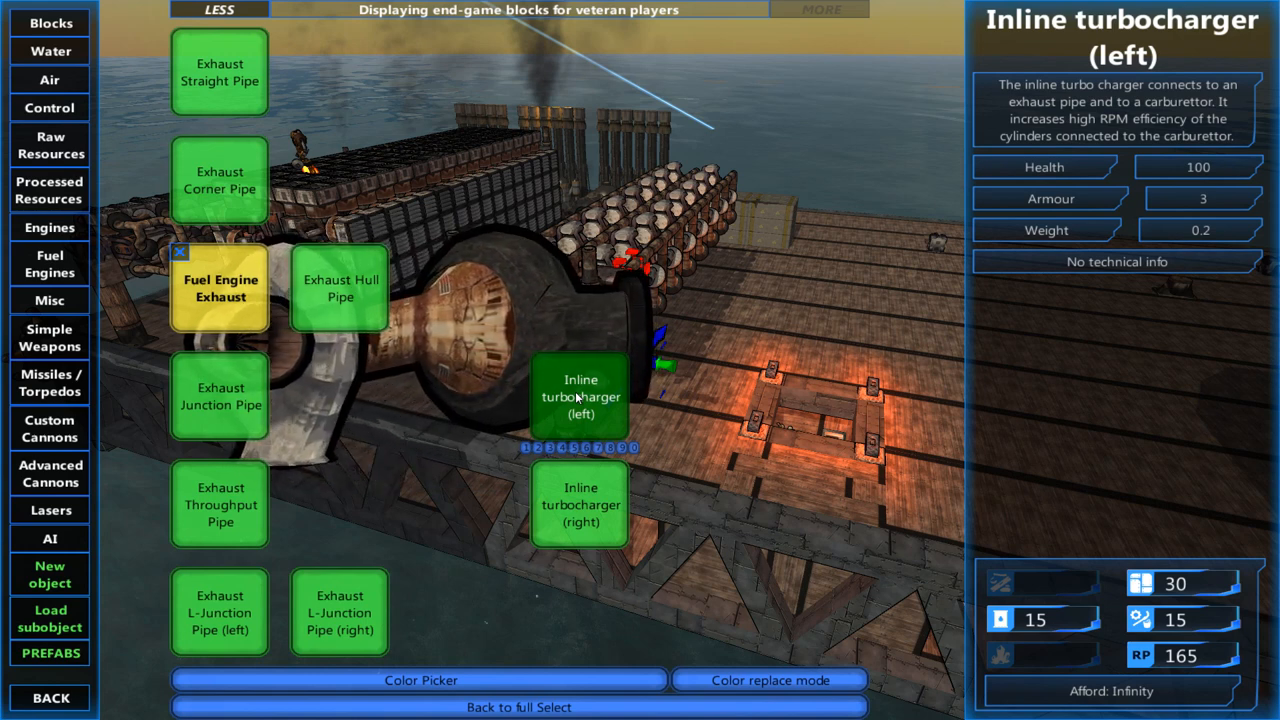
# Step: Look through the Fuel Engines category, then choose the Exhaust Corner Pipe from the exhaust parts
pyautogui.click(220, 288)
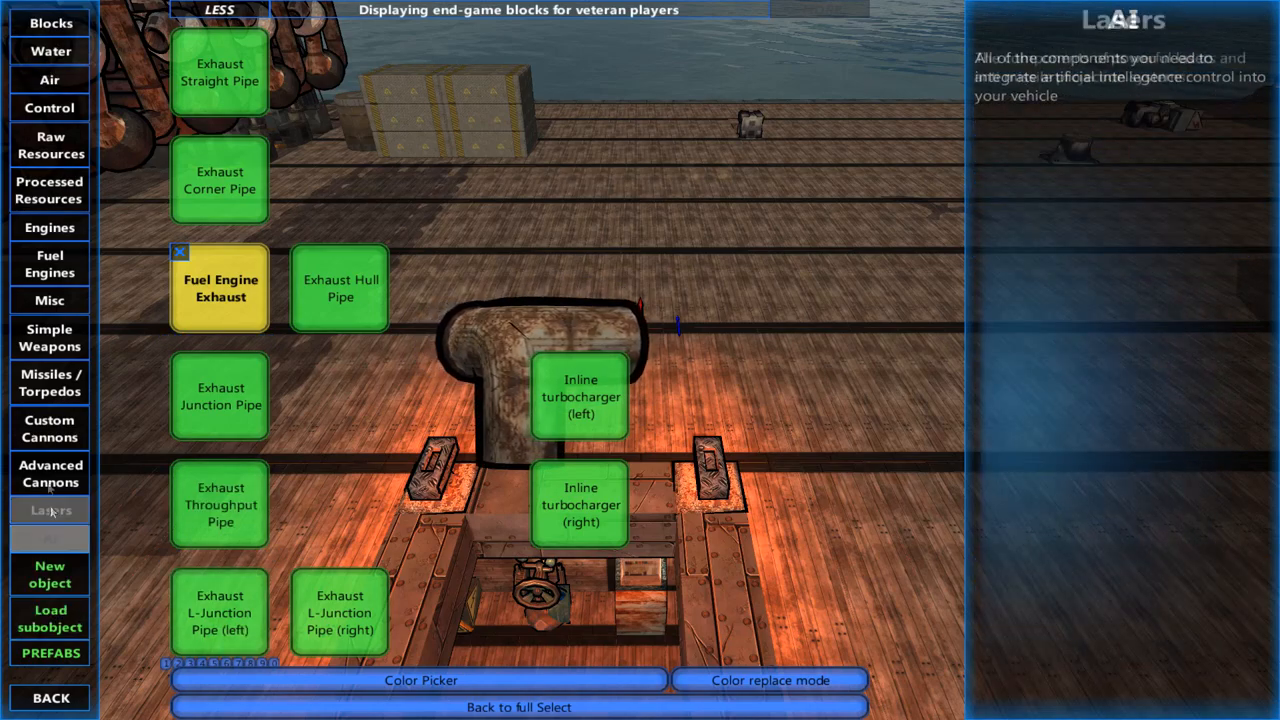
pyautogui.click(48, 264)
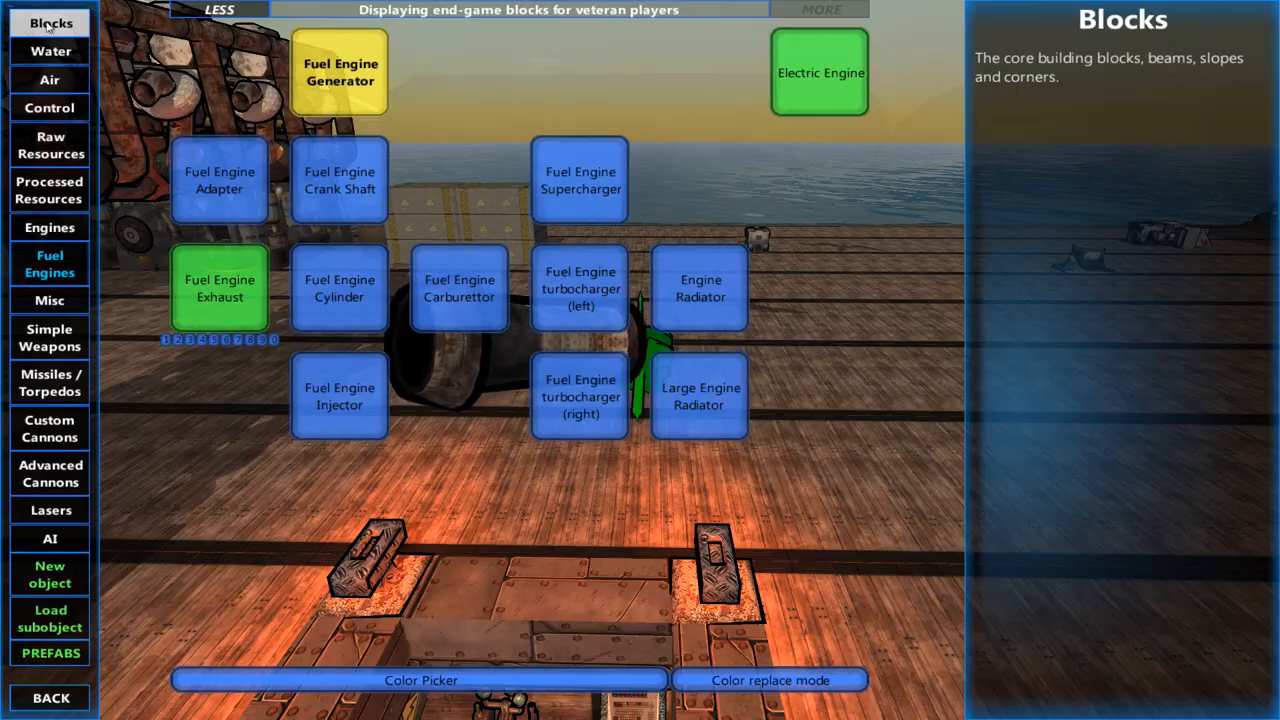
pyautogui.click(340, 72)
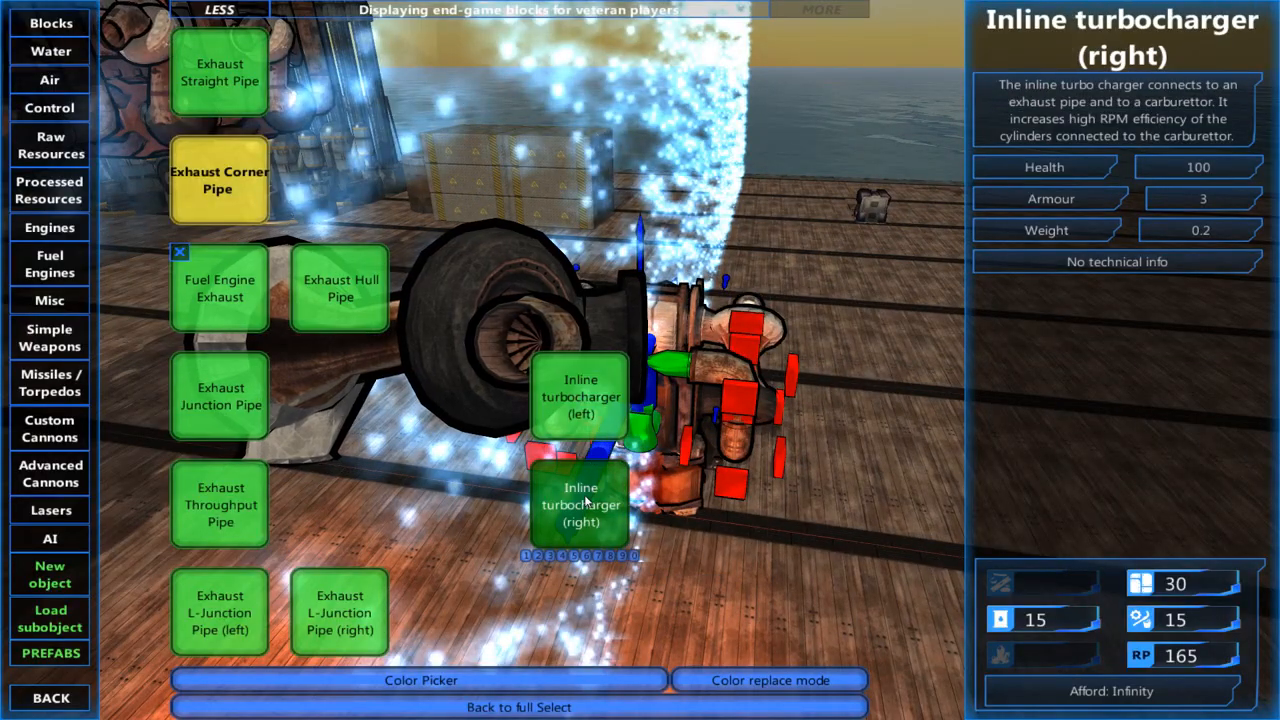
pyautogui.click(220, 288)
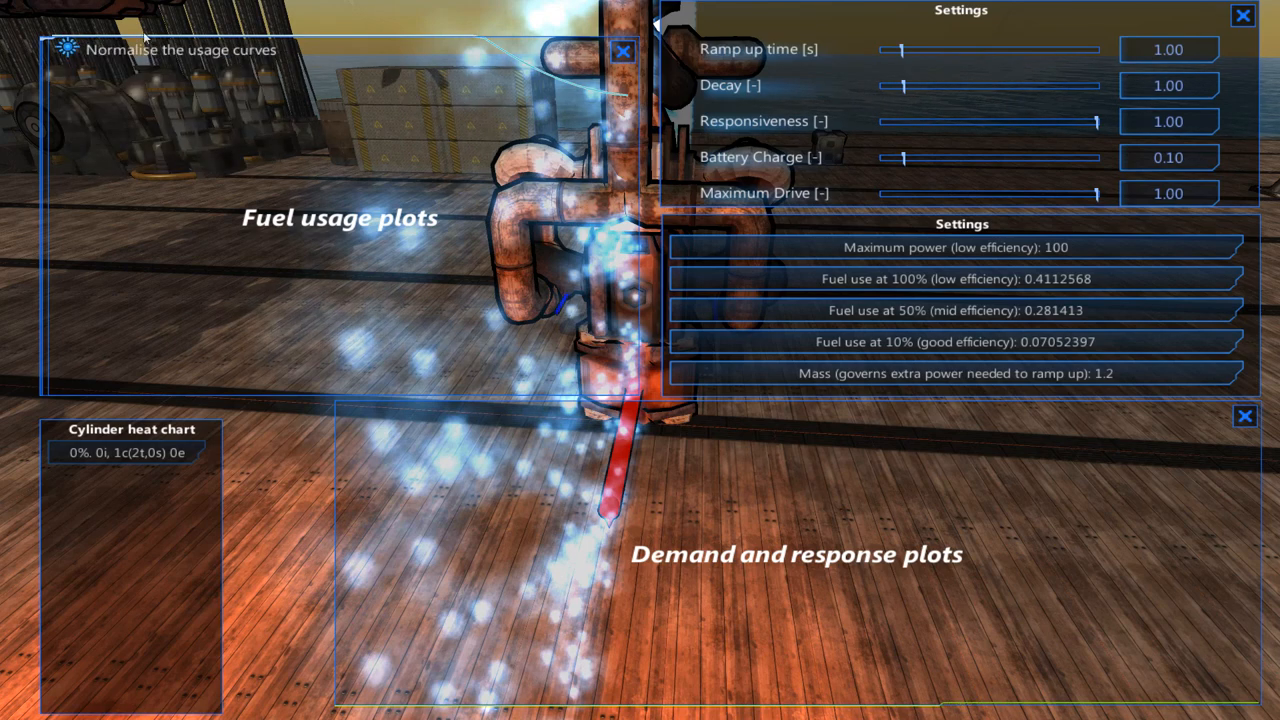
pyautogui.moveTo(490, 48)
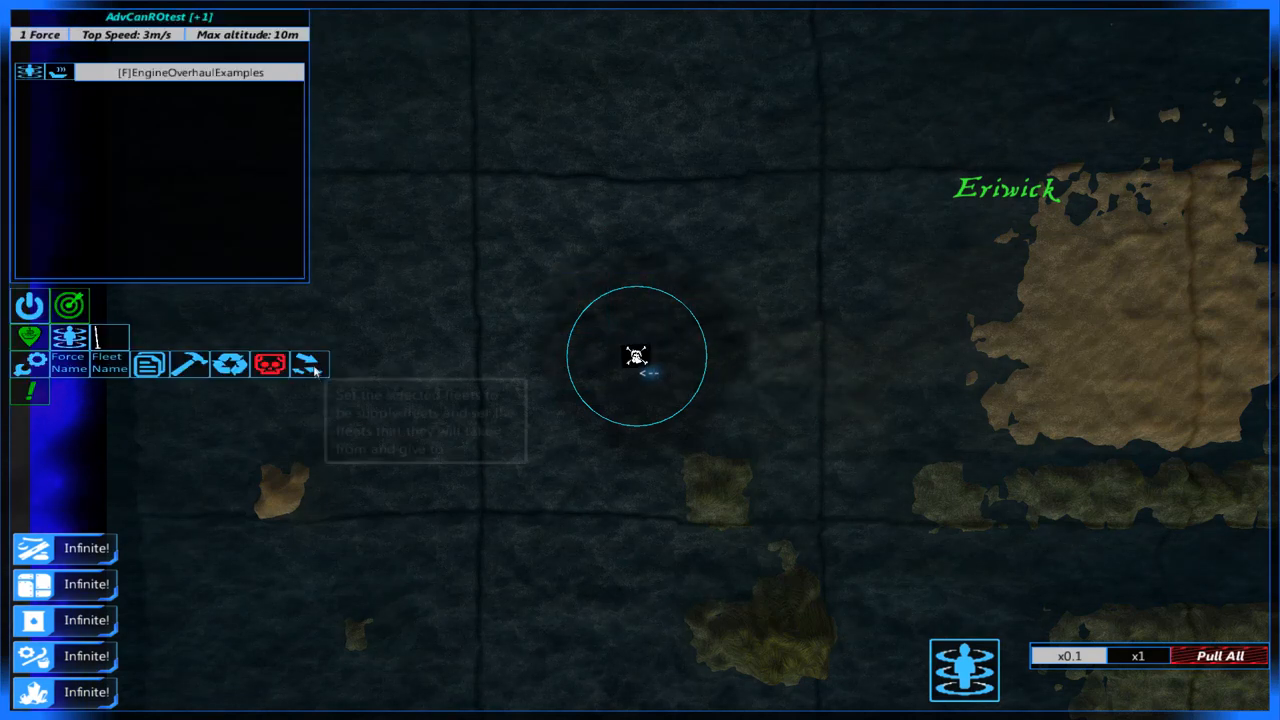
pyautogui.moveTo(310, 364)
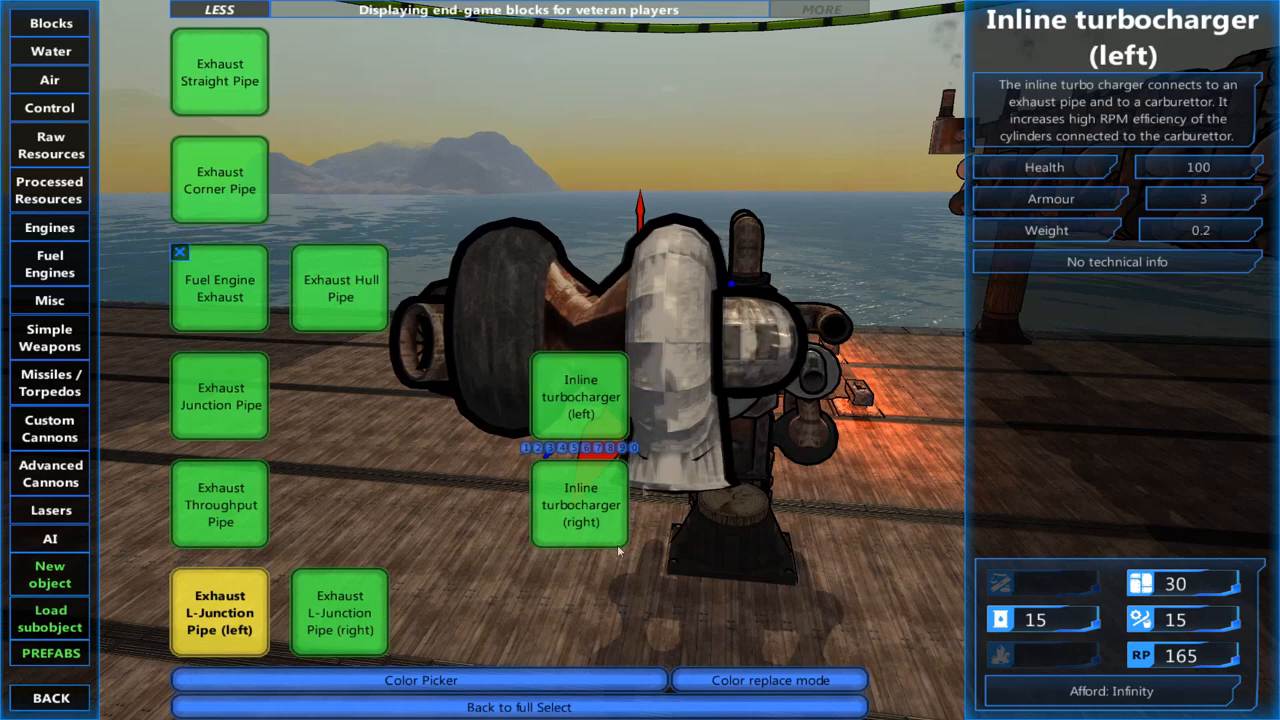
# Step: Close the inventory to view the long multi-cylinder engine on deck
pyautogui.click(580, 504)
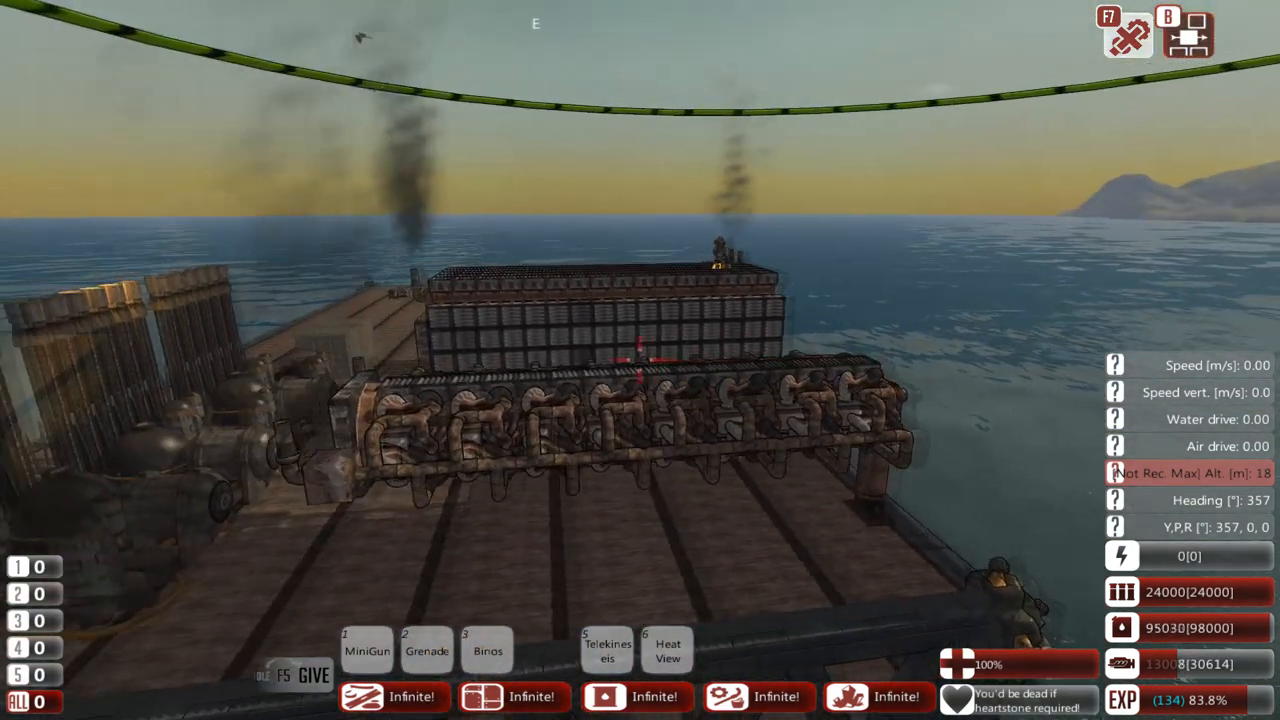
pyautogui.moveTo(640, 360)
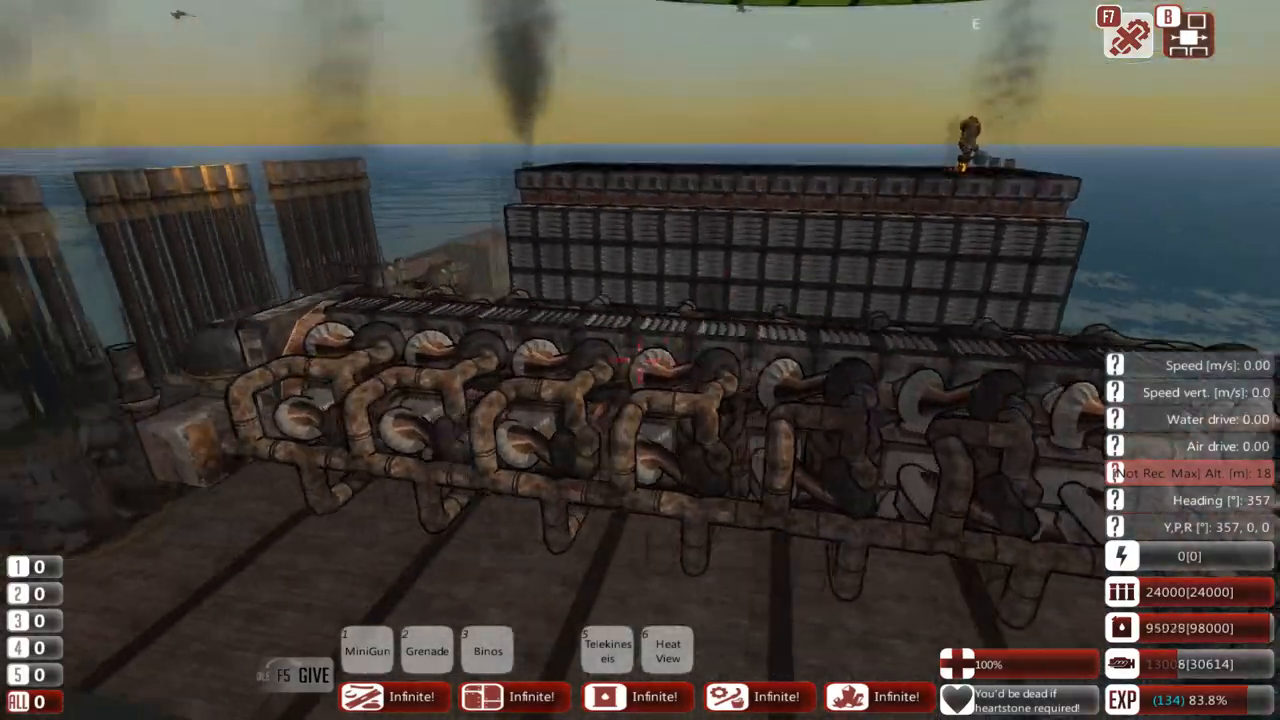
pyautogui.moveTo(640, 360)
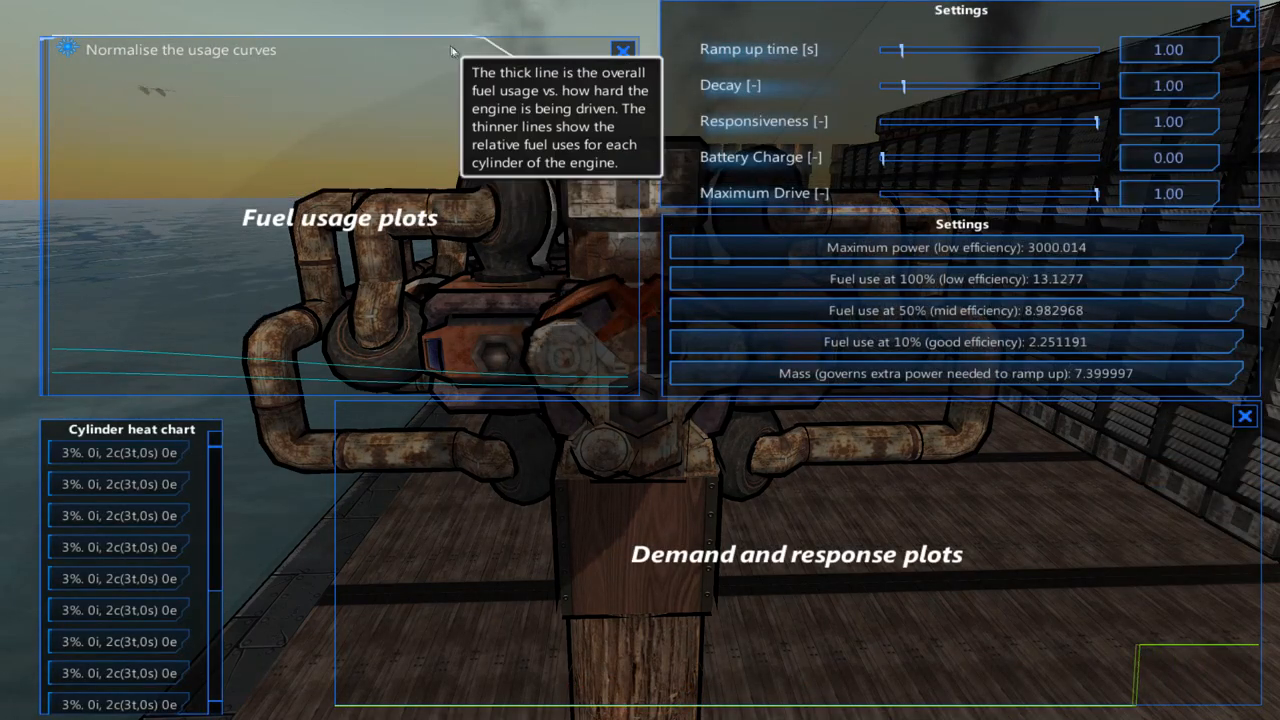
pyautogui.moveTo(476, 42)
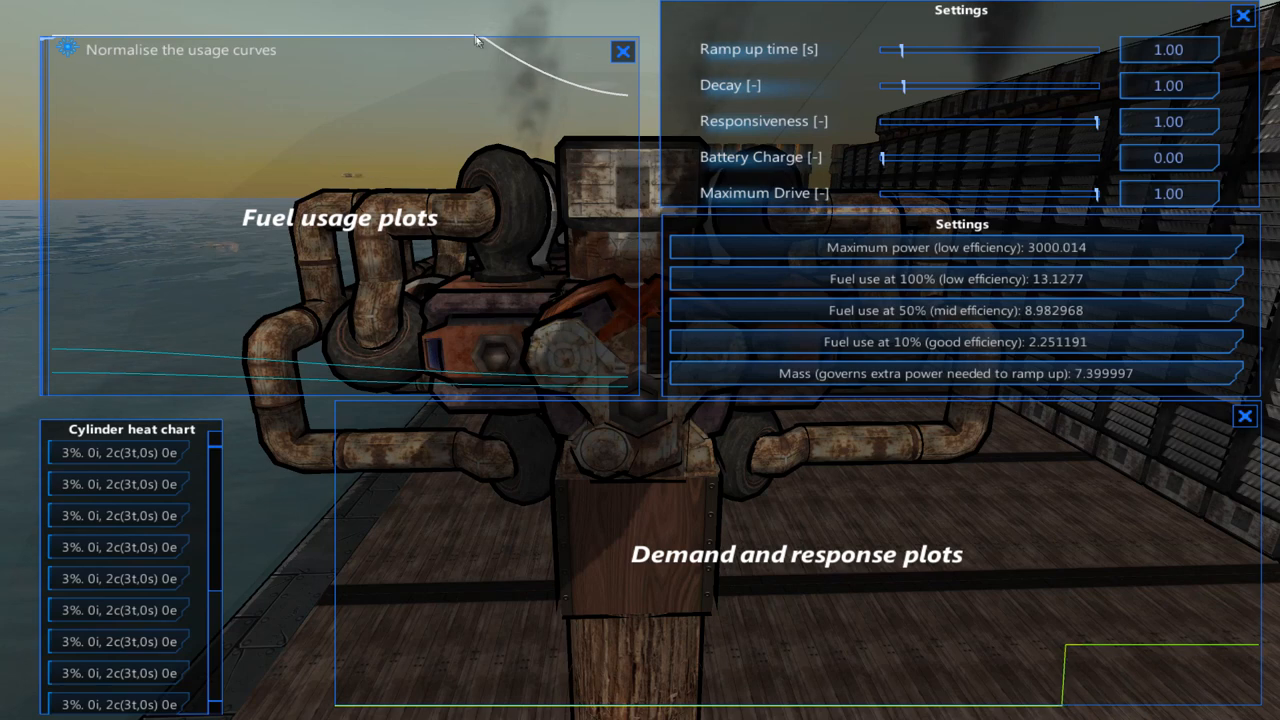
pyautogui.moveTo(520, 64)
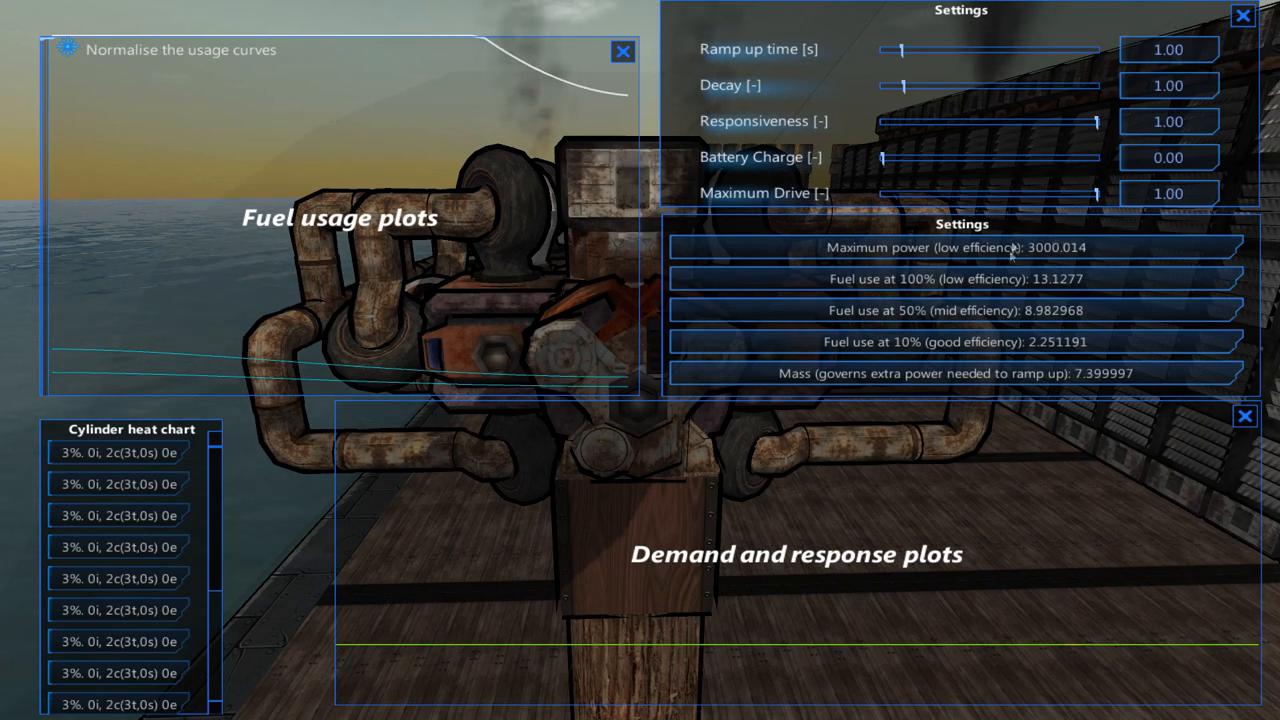
pyautogui.moveTo(1080, 248)
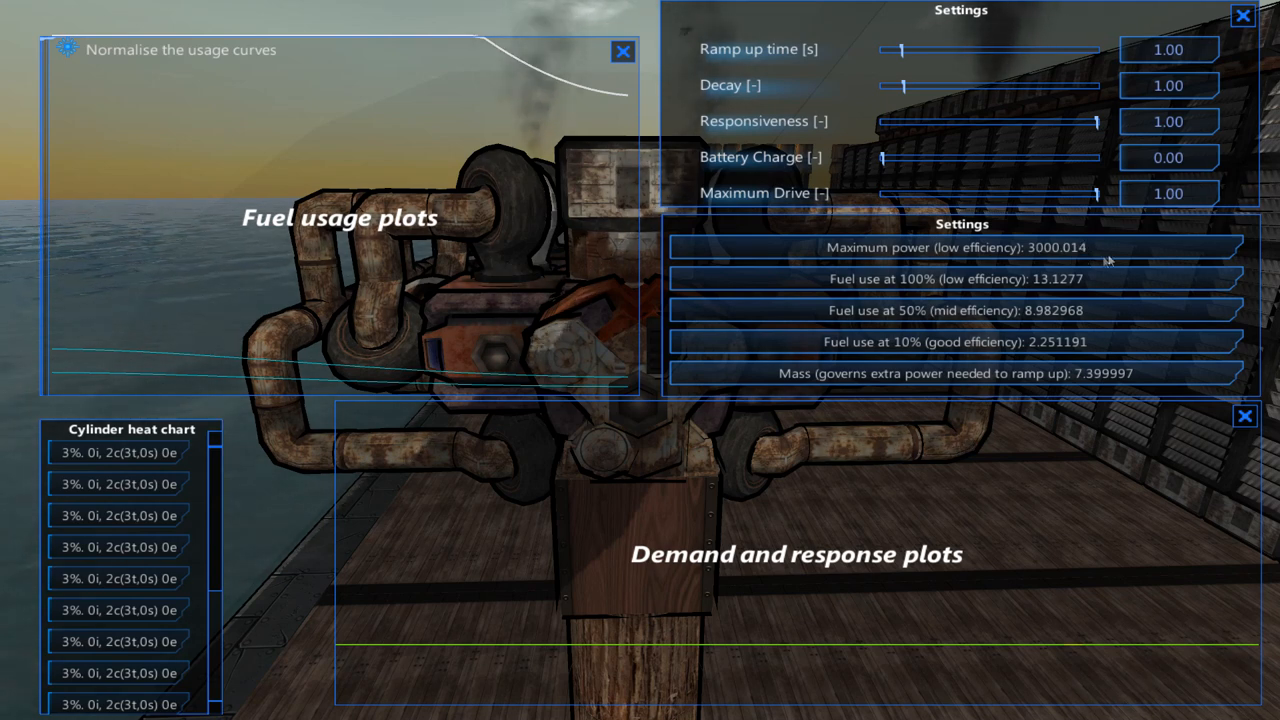
pyautogui.moveTo(840, 292)
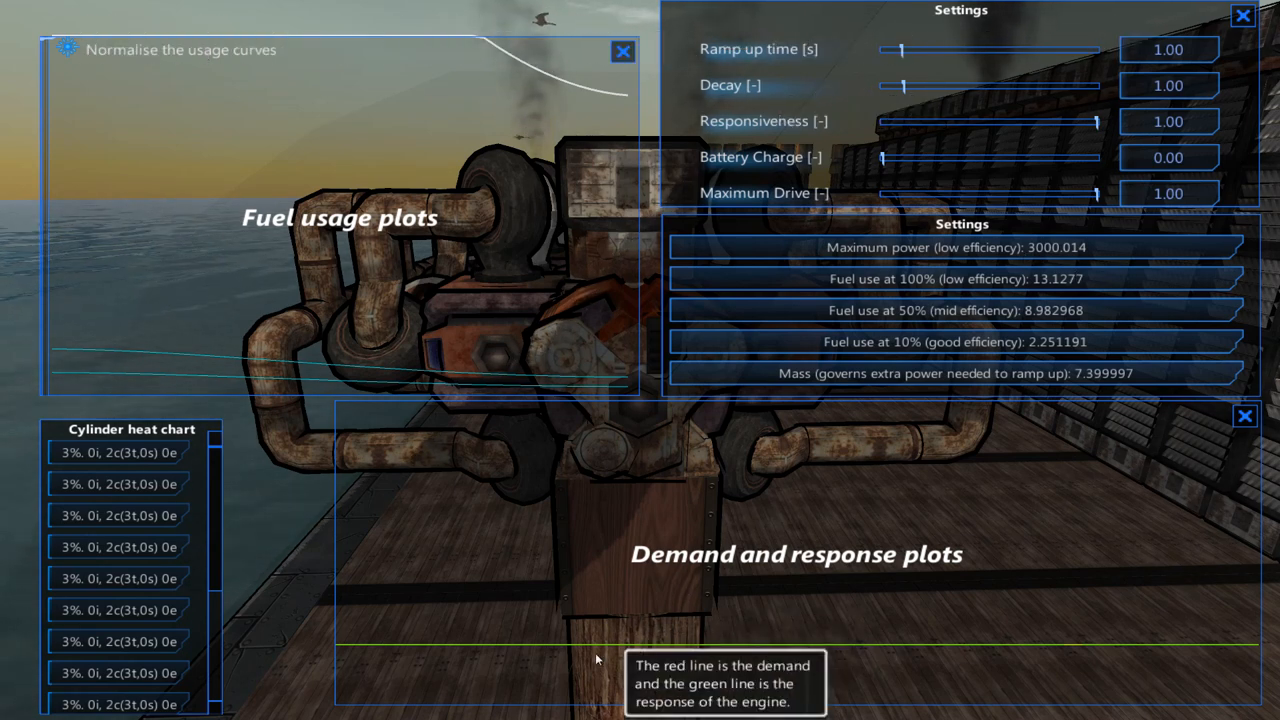
pyautogui.moveTo(908, 258)
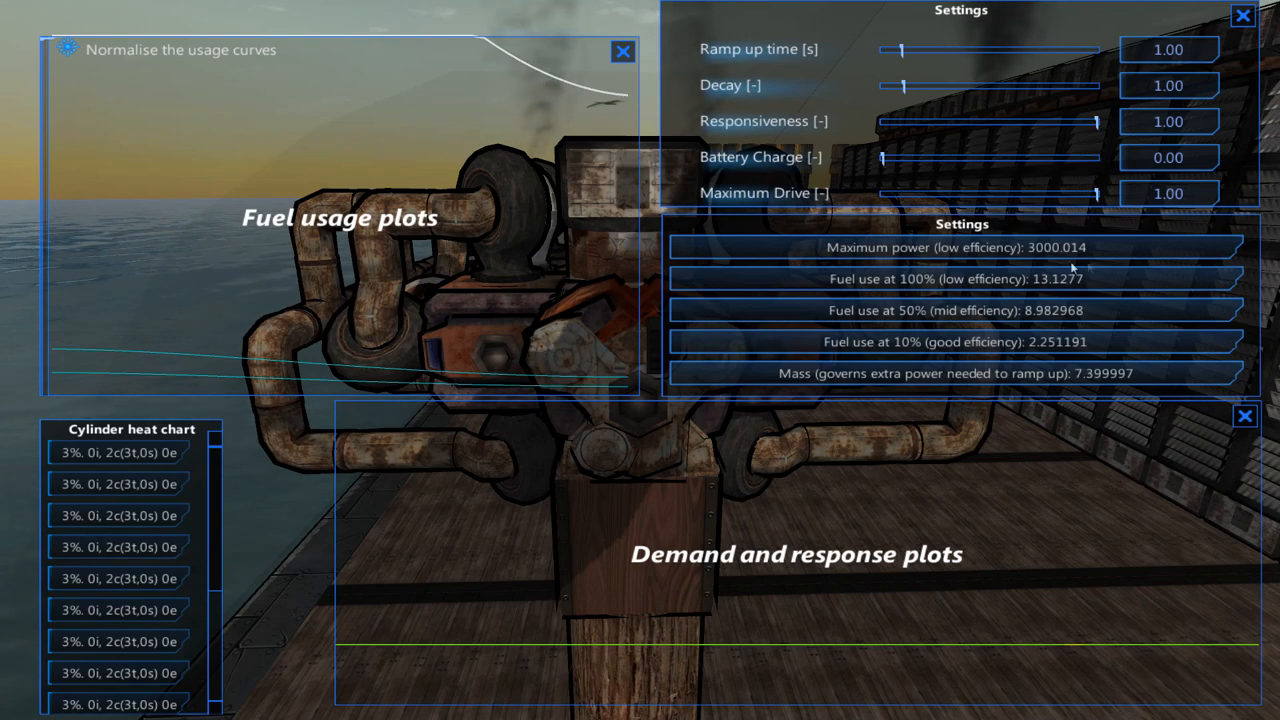
pyautogui.moveTo(350, 340)
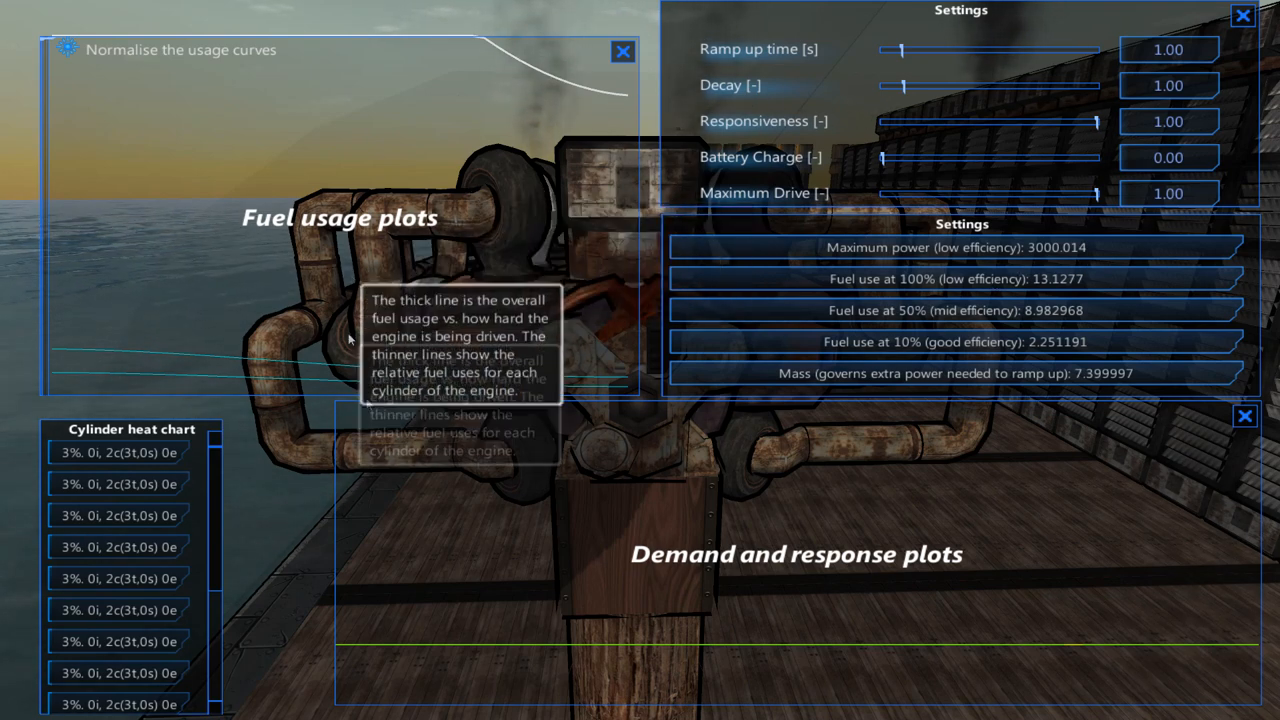
pyautogui.moveTo(616, 84)
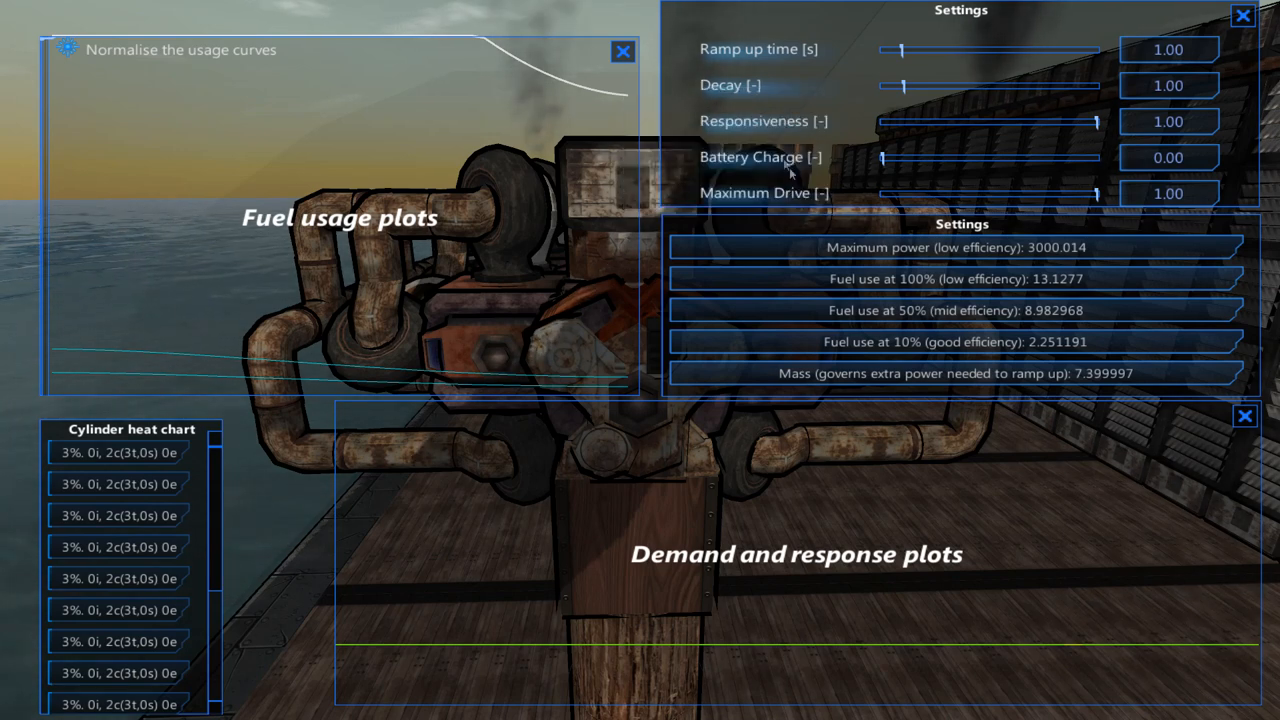
pyautogui.moveTo(620, 110)
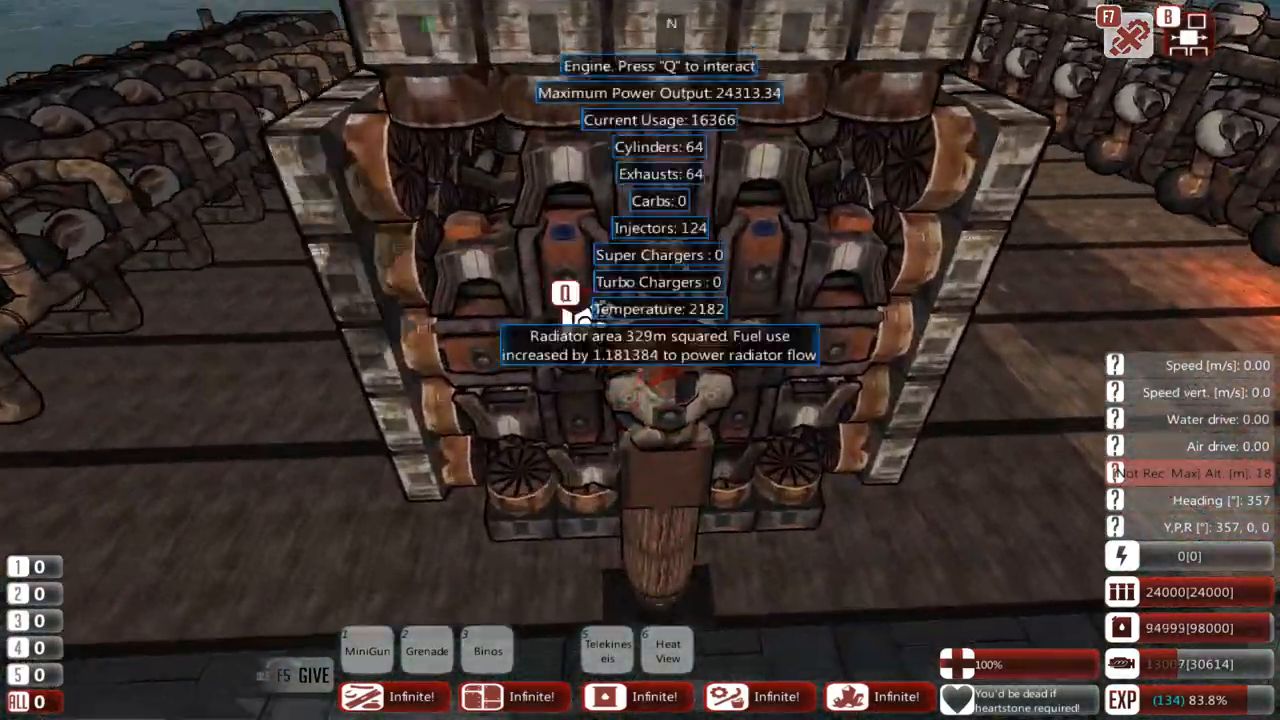
pyautogui.press('q')
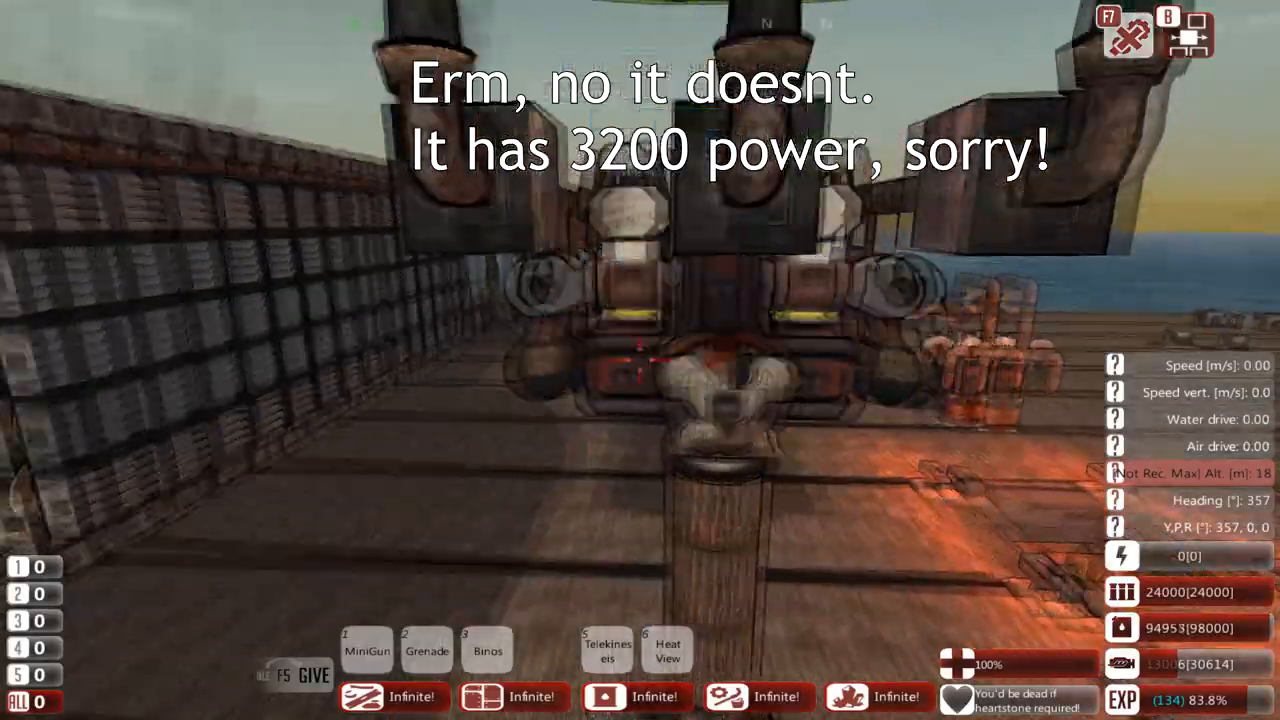
pyautogui.moveTo(640, 360)
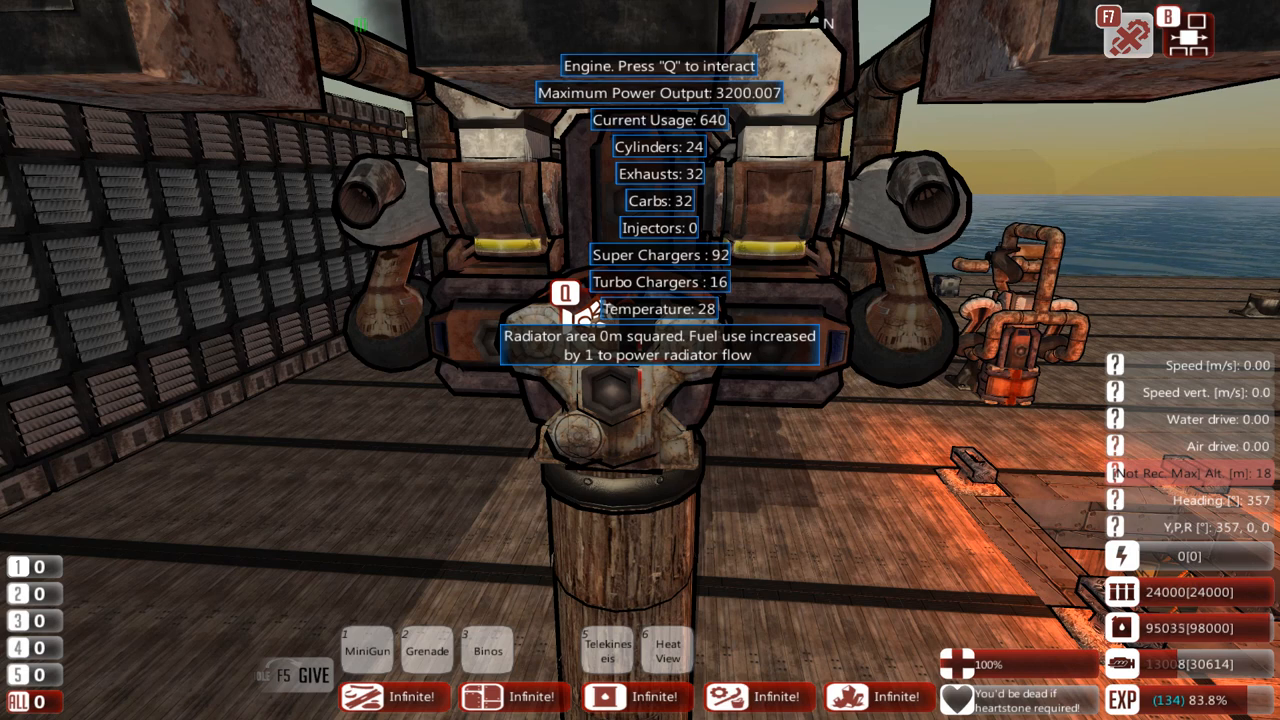
pyautogui.press('q')
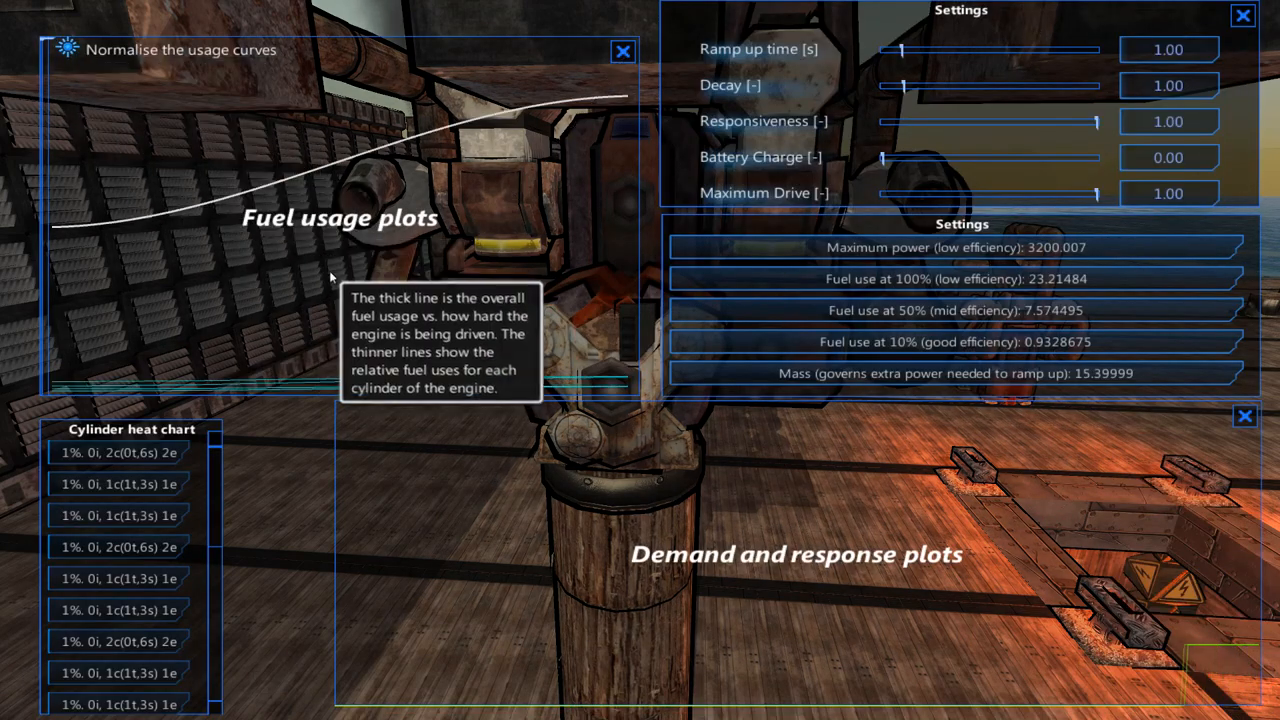
pyautogui.moveTo(628, 104)
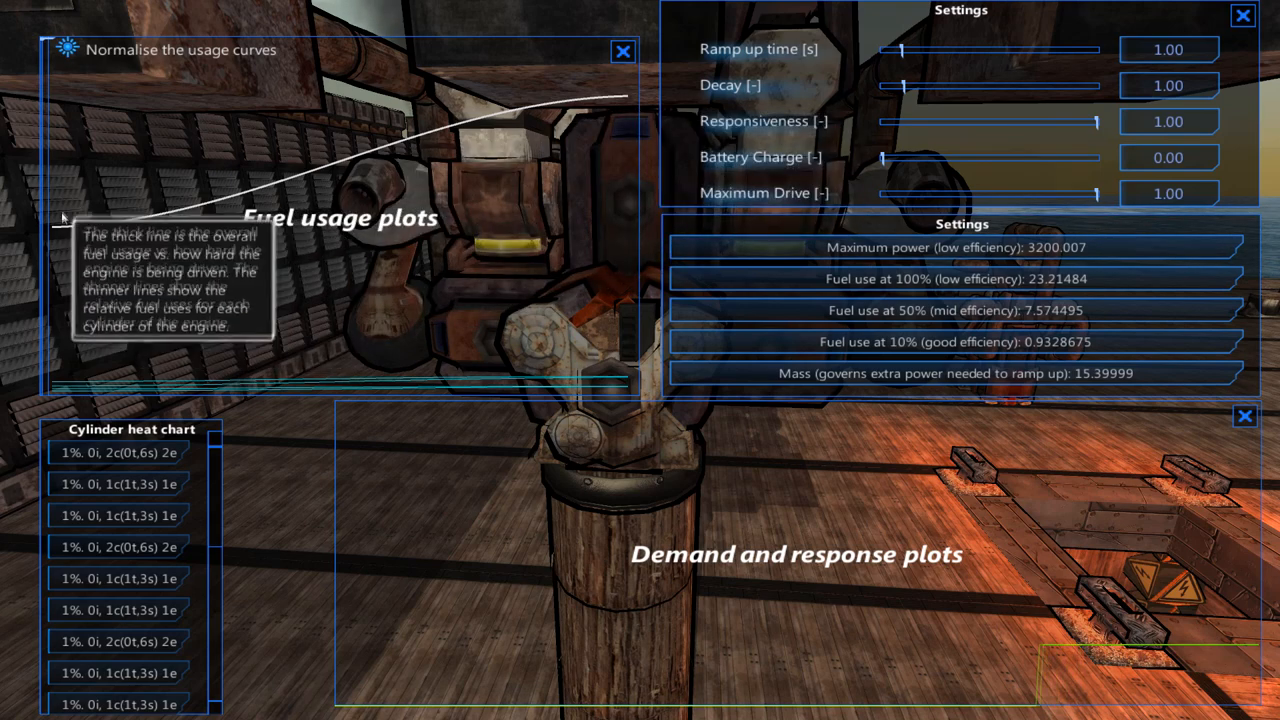
pyautogui.moveTo(292, 228)
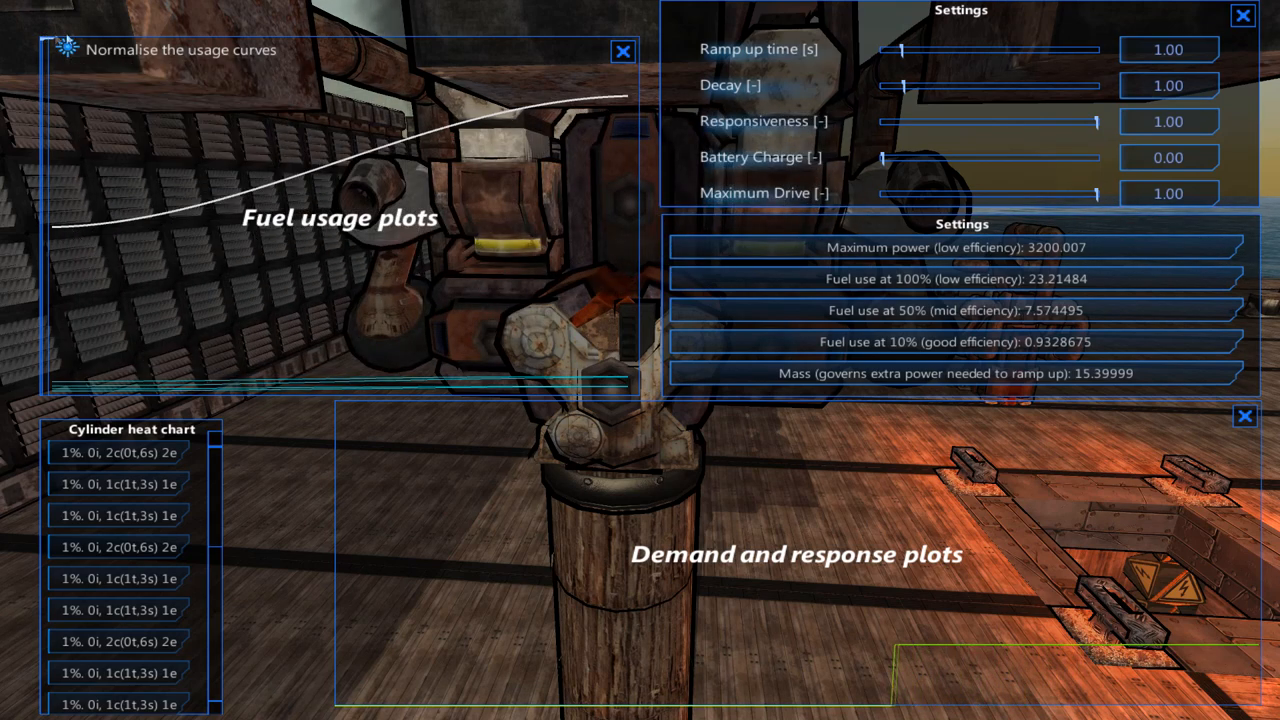
pyautogui.moveTo(500, 130)
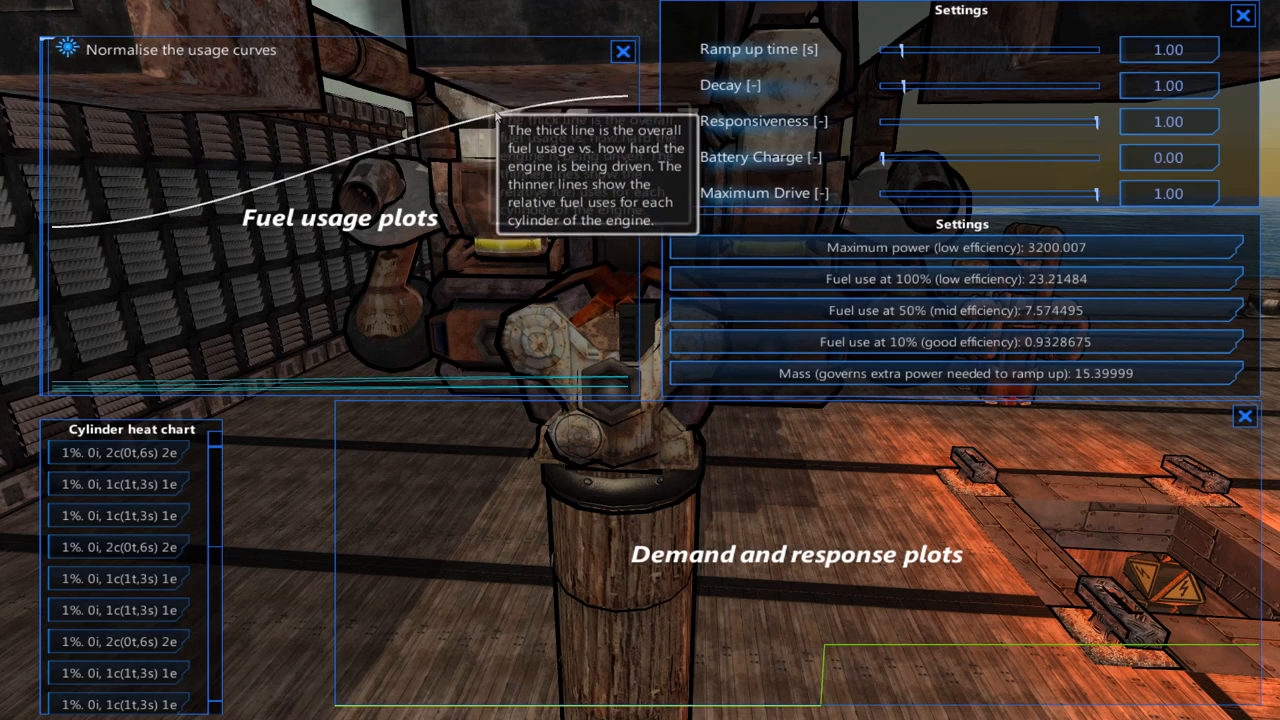
pyautogui.moveTo(84, 230)
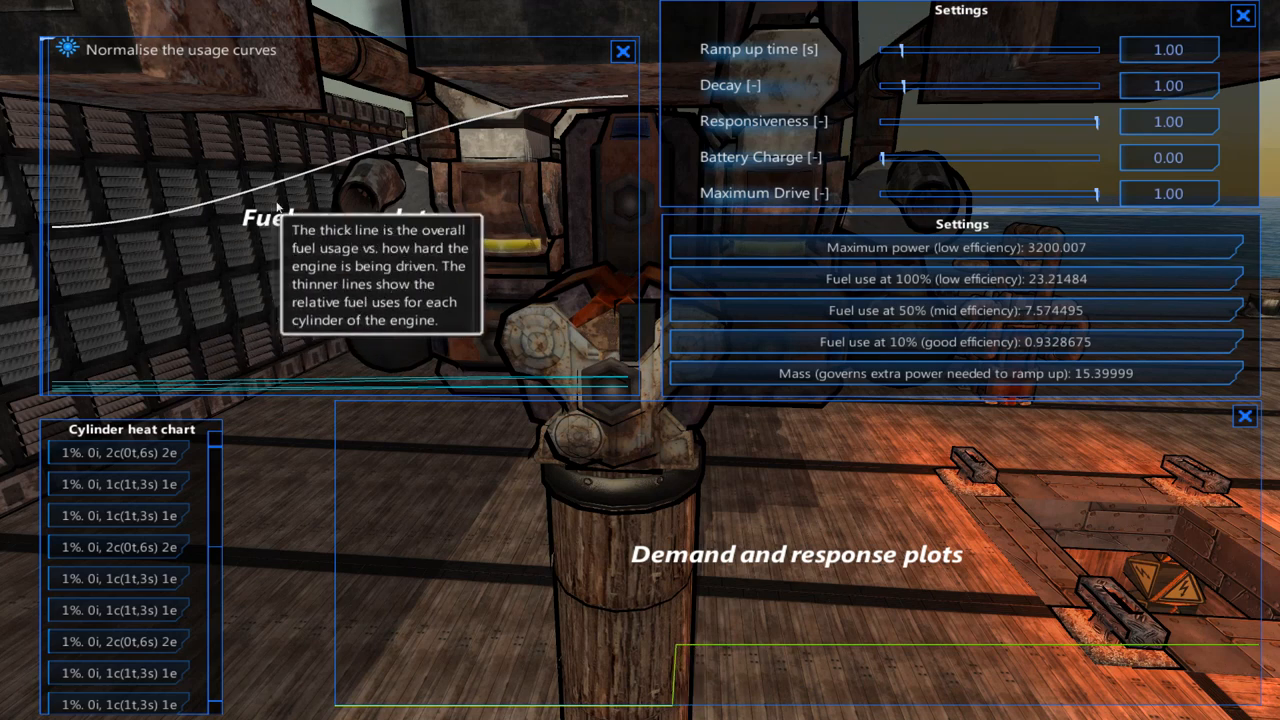
pyautogui.moveTo(100, 204)
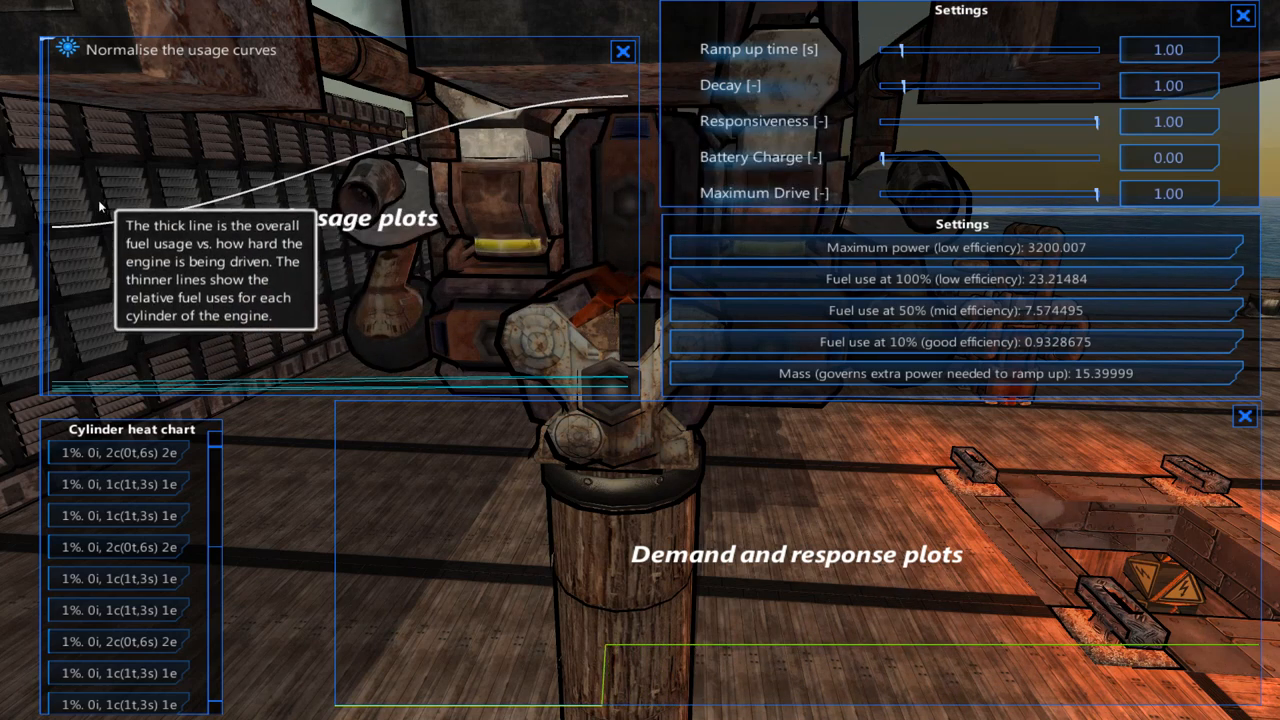
pyautogui.moveTo(604, 104)
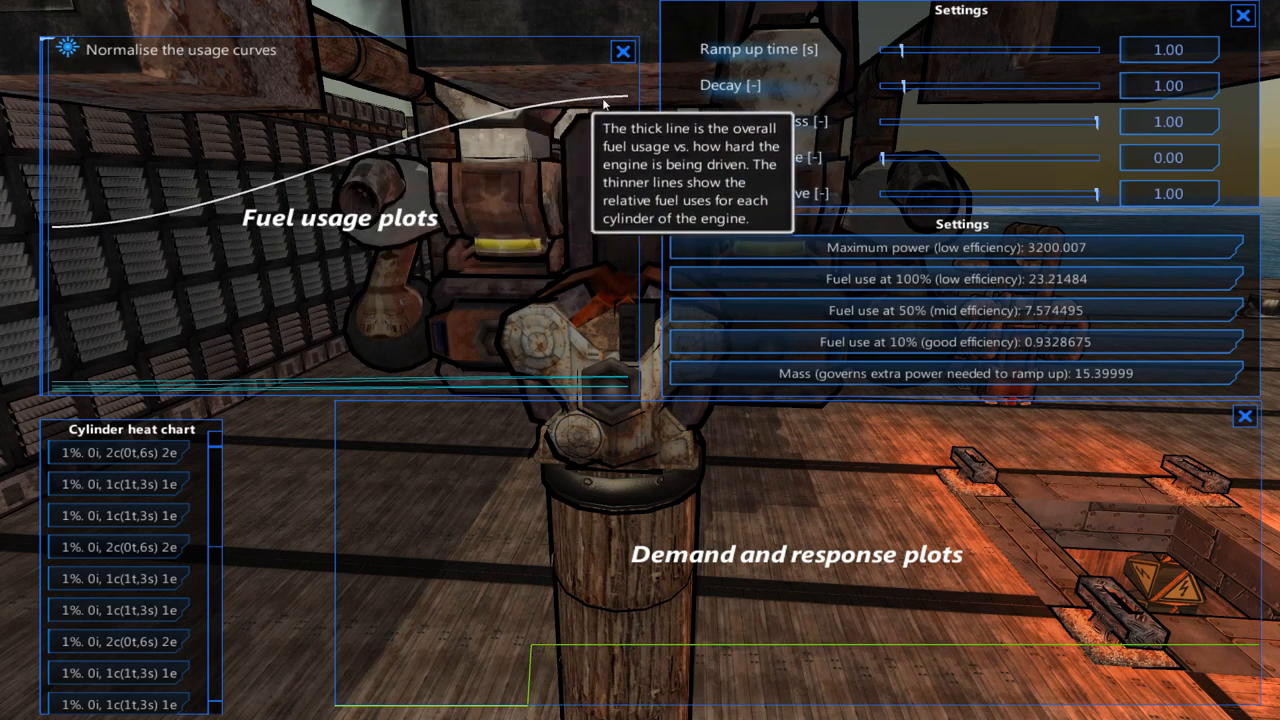
pyautogui.moveTo(600, 72)
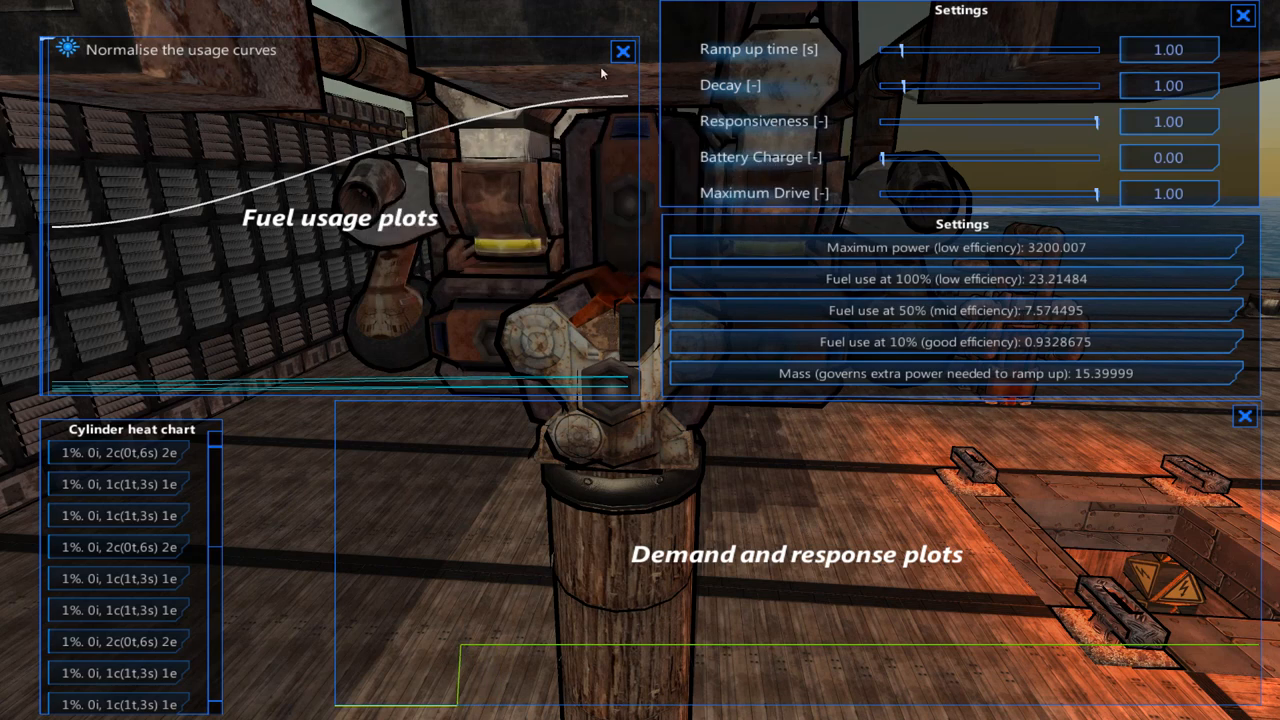
pyautogui.moveTo(266, 204)
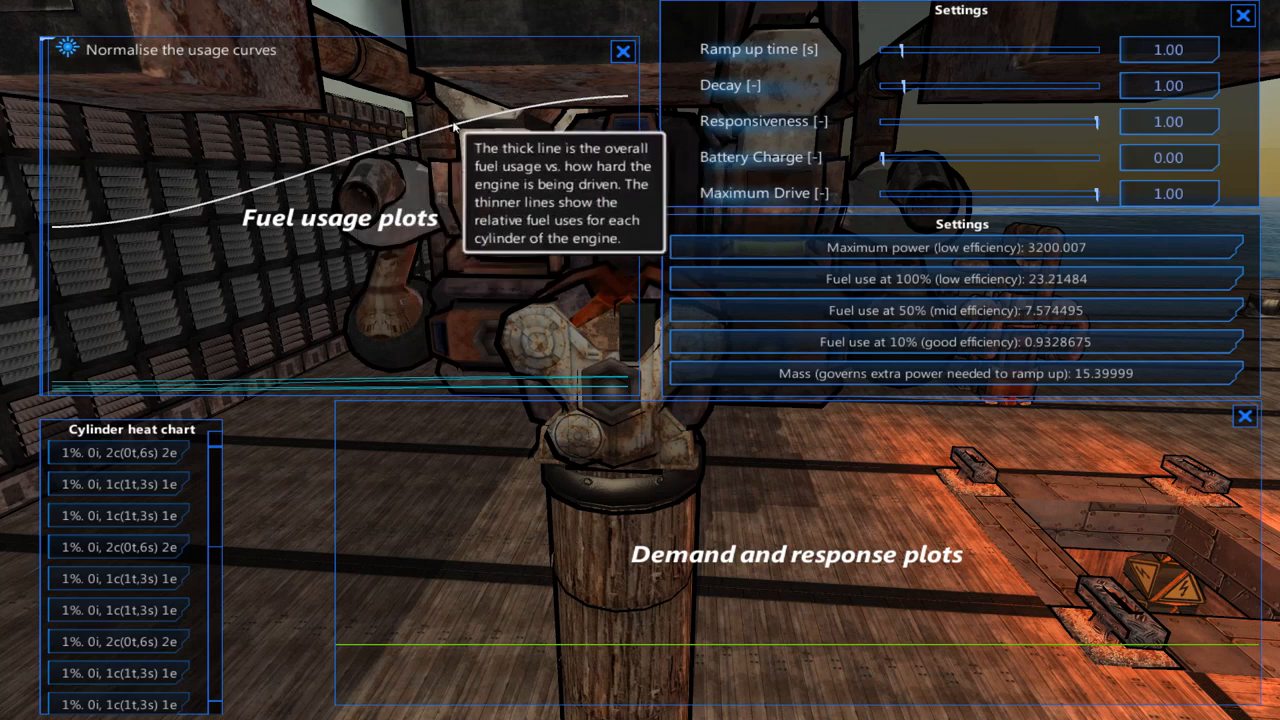
# Step: Lower the engine's Maximum Drive slider to 0.40, then slide it back toward 1.00
pyautogui.moveTo(1096, 192); pyautogui.dragTo(964, 192)
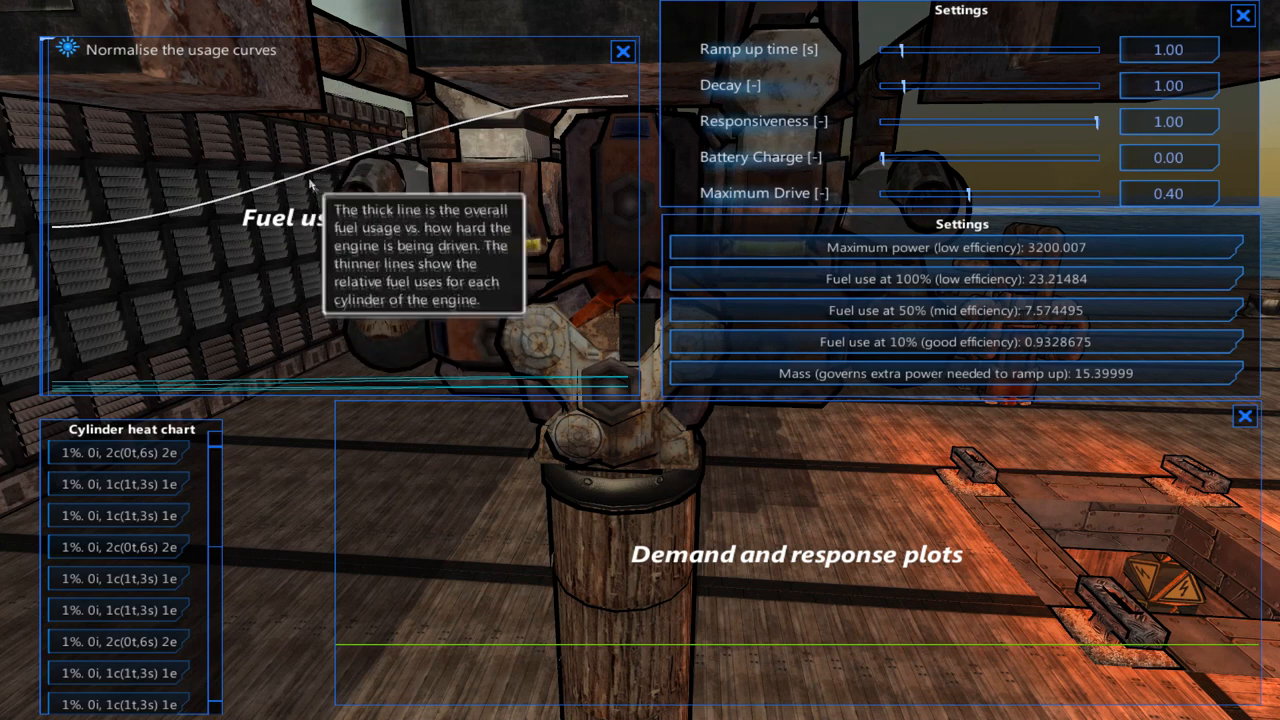
pyautogui.moveTo(376, 206)
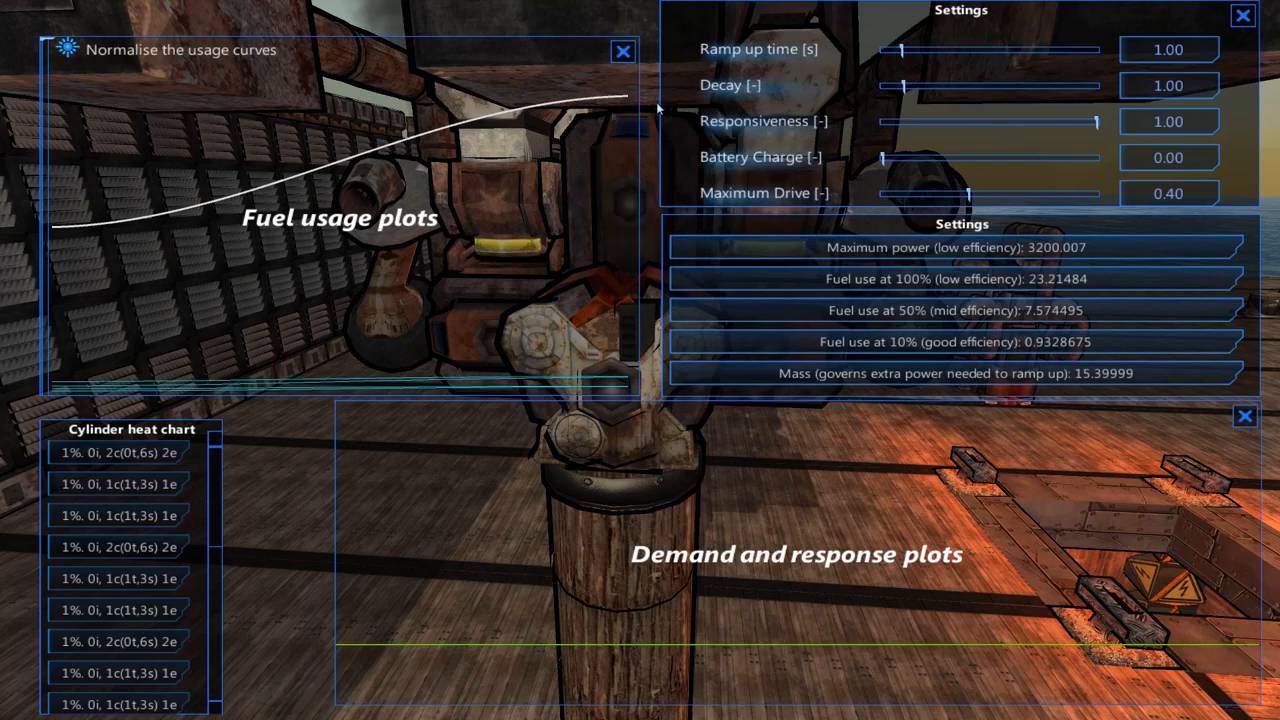
pyautogui.moveTo(964, 192); pyautogui.dragTo(1096, 192)
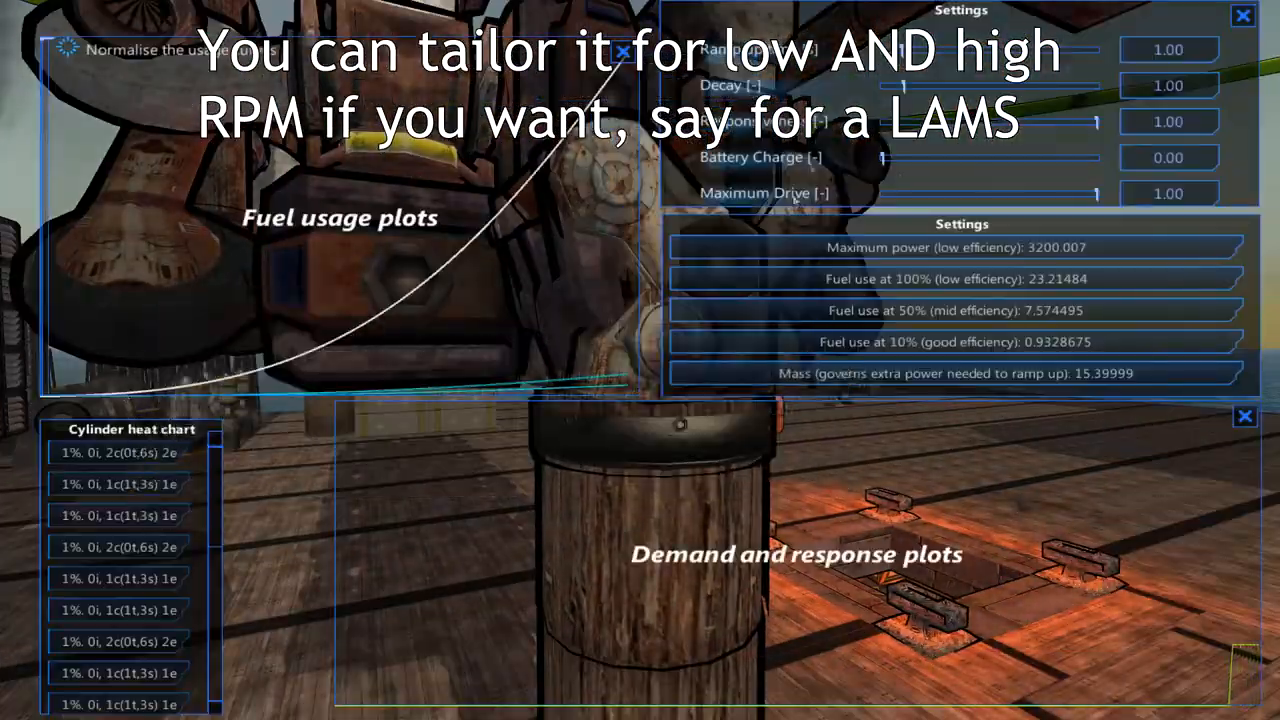
pyautogui.moveTo(1096, 192); pyautogui.dragTo(924, 192)
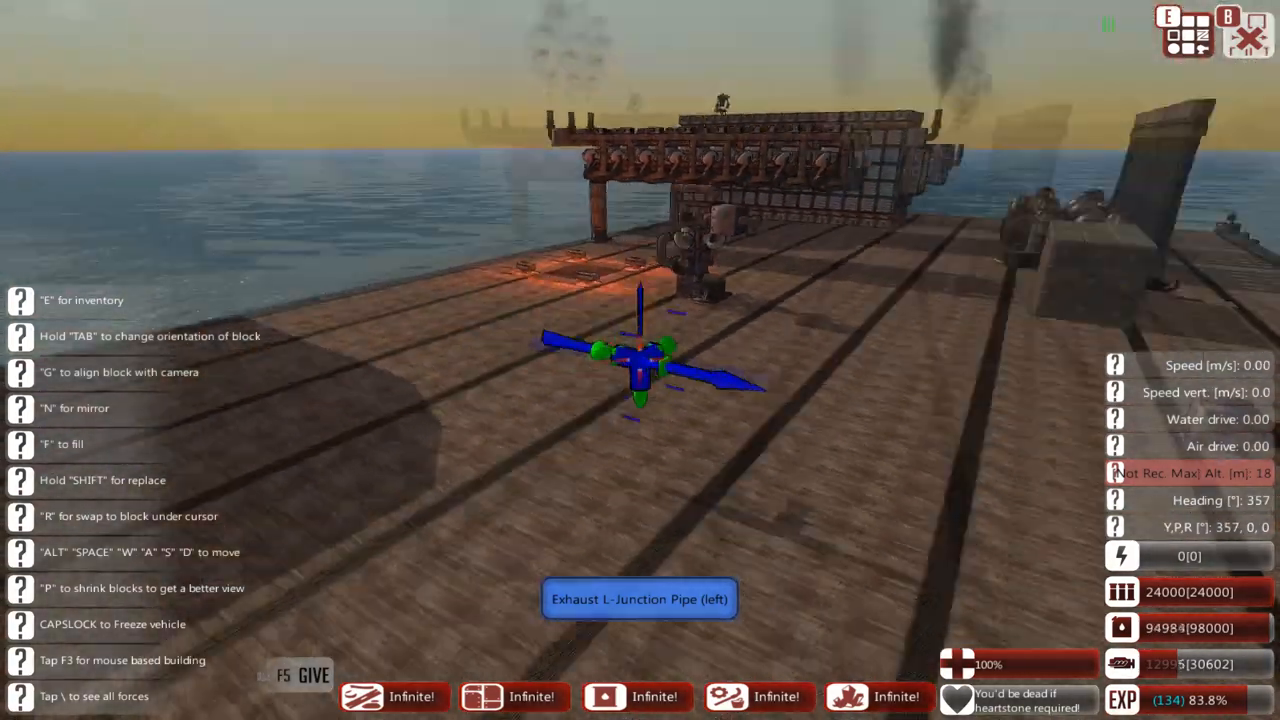
# Step: Move the camera back along the deck to see the row of engines
pyautogui.press('w')
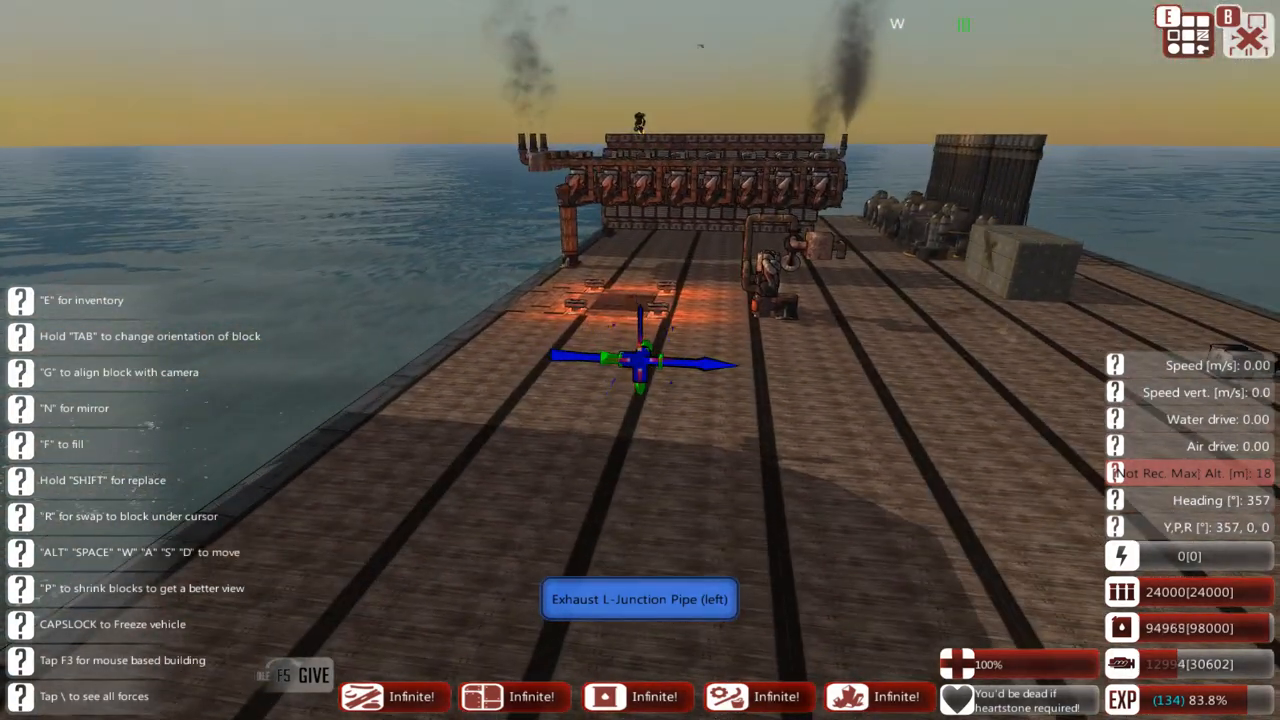